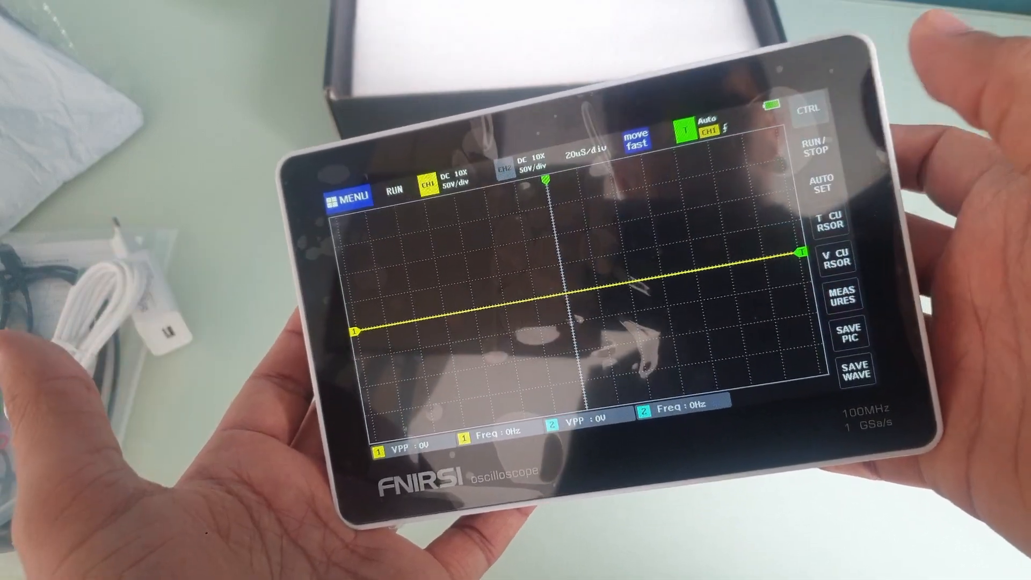
- Open the main menu showing system settings, picture view, waveform view and USB connection
{"action": "left_click", "coordinate": [353, 196]}
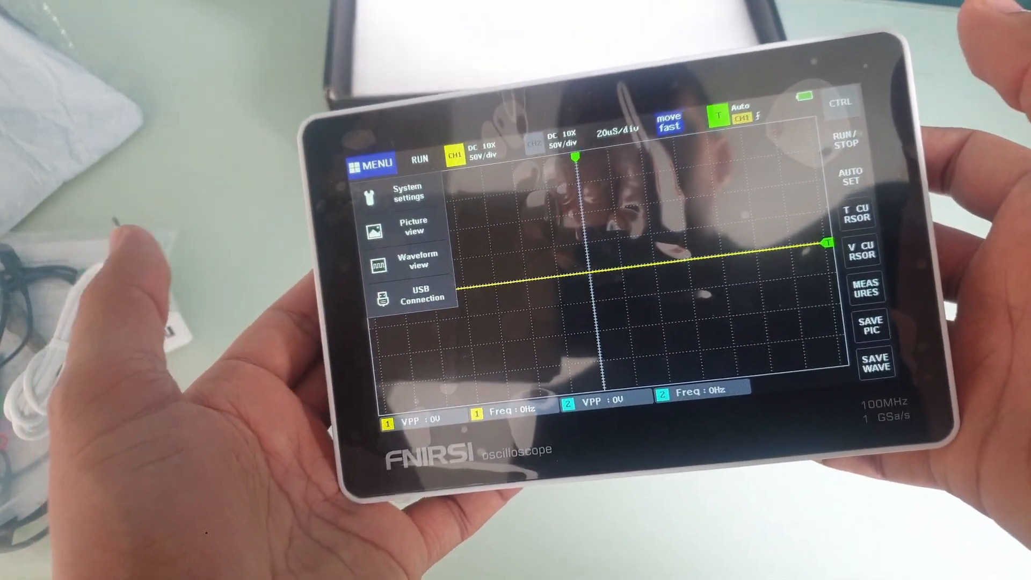